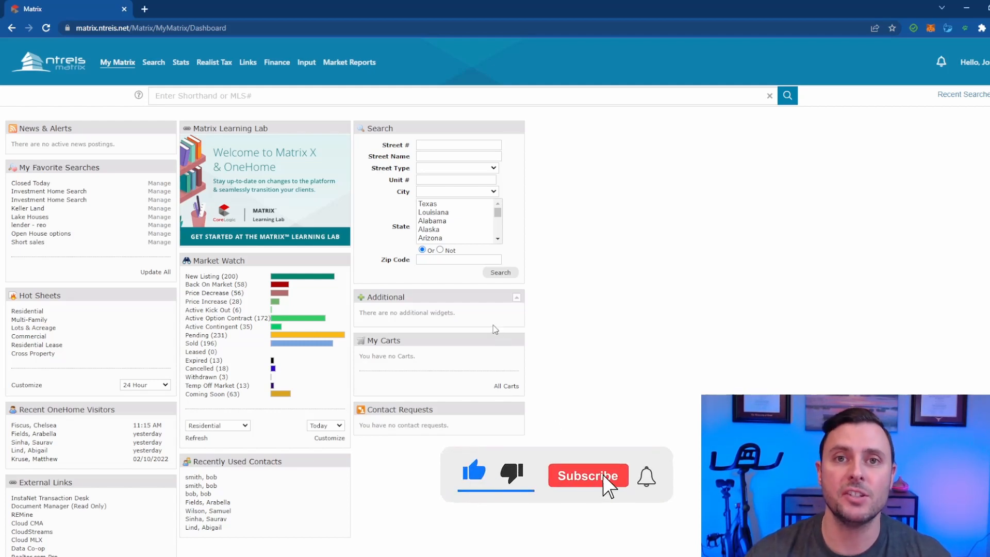
# Open the Search menu to show the property search types, including Residential.
pyautogui.click(588, 475)
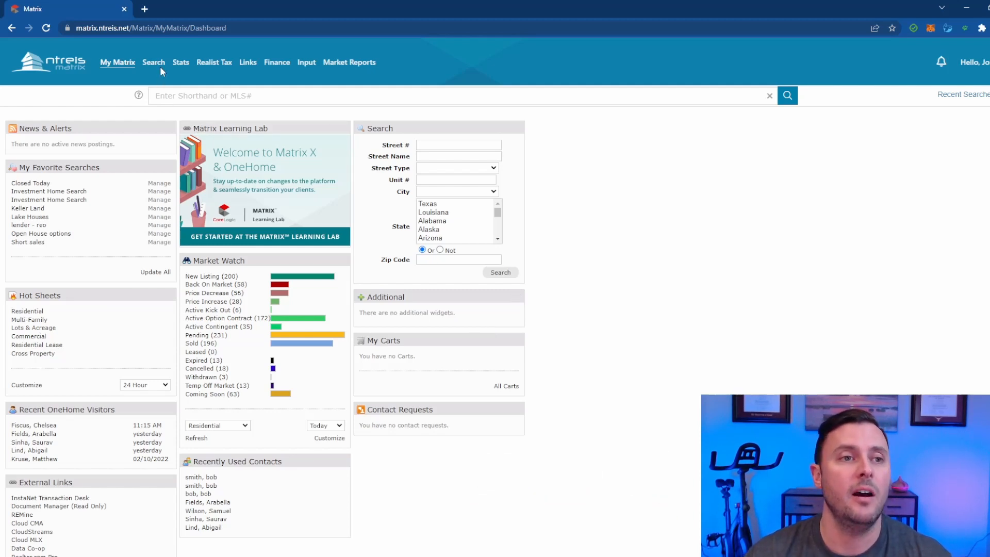
pyautogui.click(154, 62)
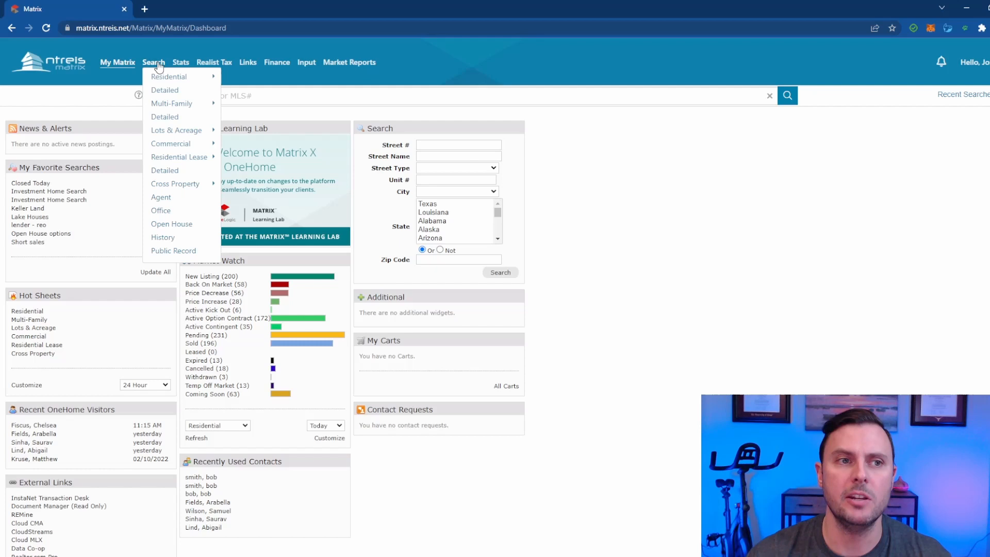
pyautogui.moveTo(169, 77)
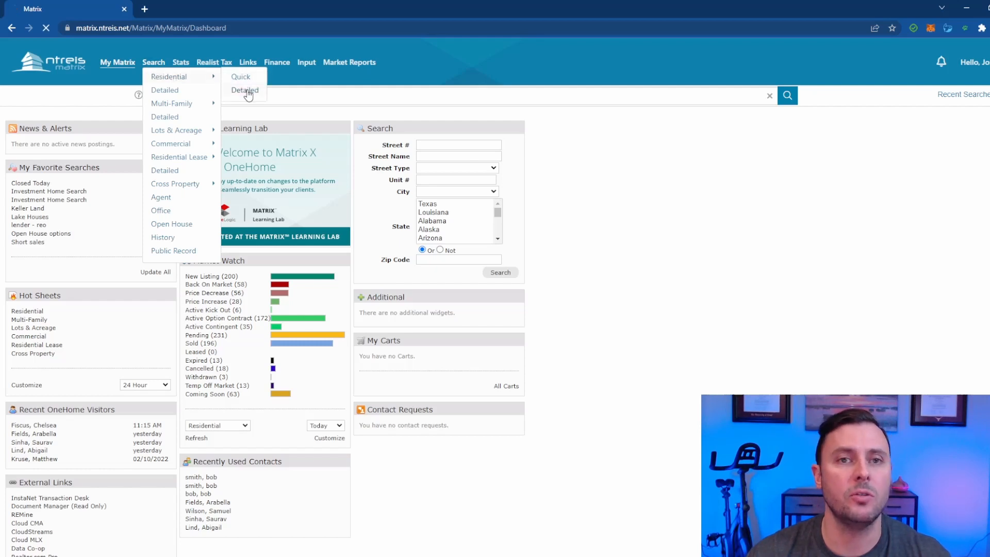
# Fill a detailed residential search: Coming Soon included, maximum price 1000, city Colleyville.
pyautogui.click(245, 90)
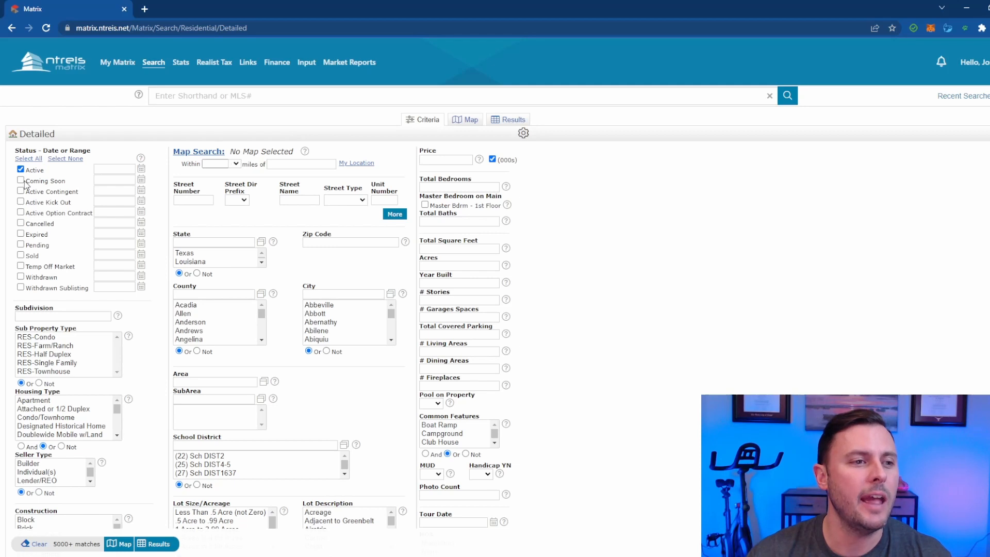
pyautogui.click(20, 180)
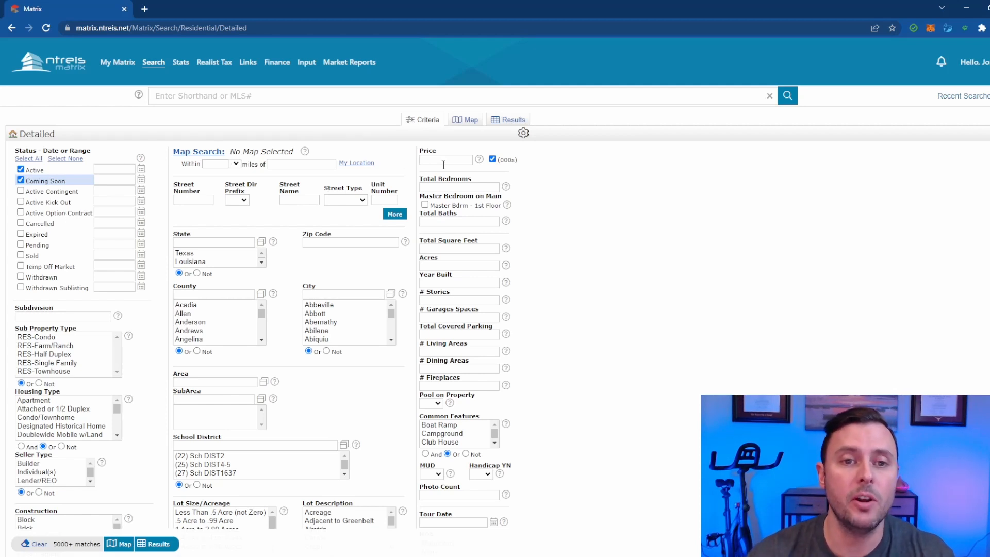
pyautogui.click(446, 159)
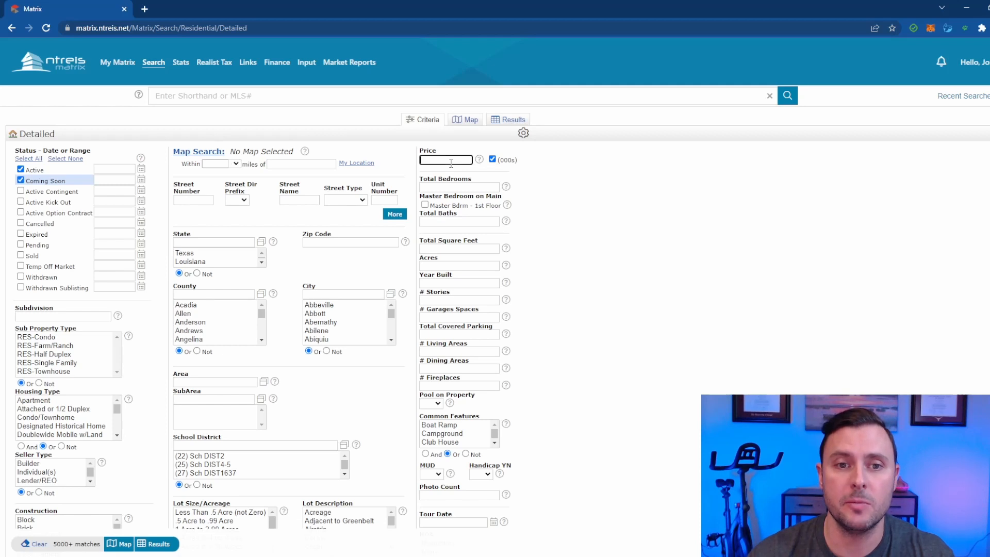
pyautogui.write('1000-')
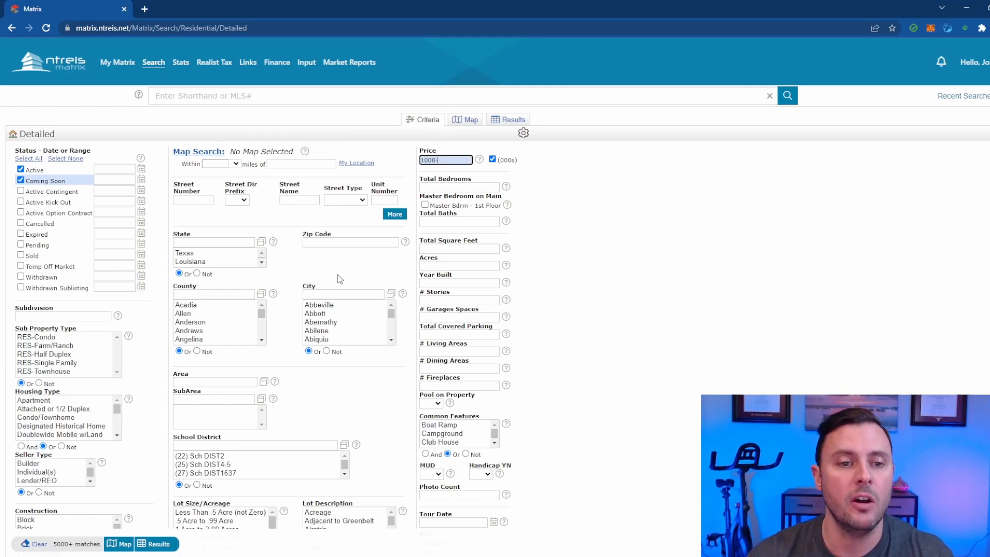
pyautogui.write('ci')
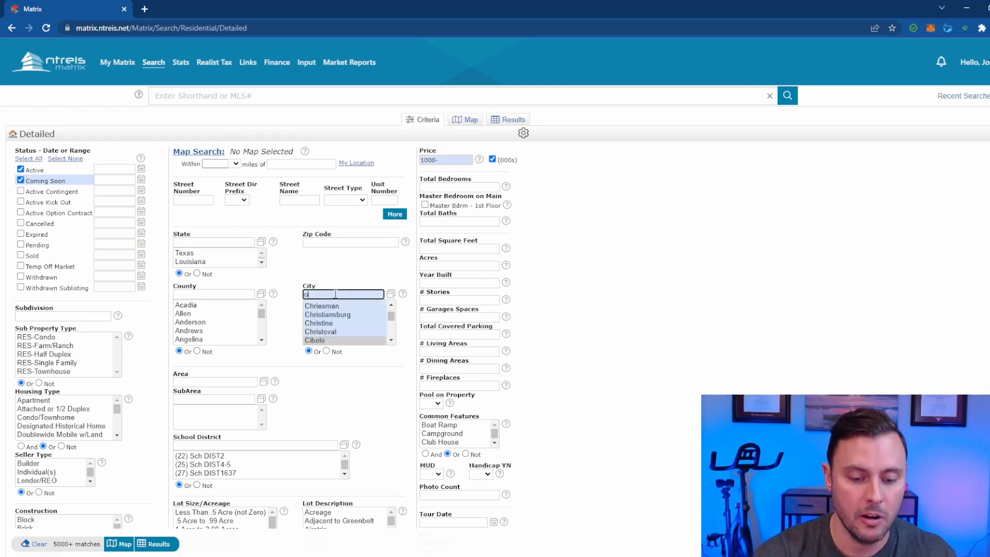
pyautogui.write('olleyv')
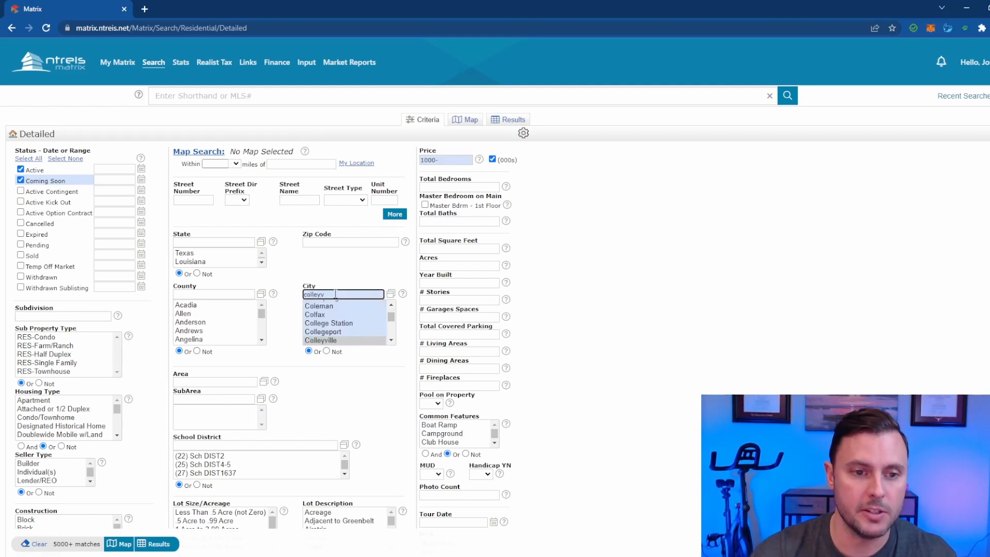
pyautogui.click(321, 341)
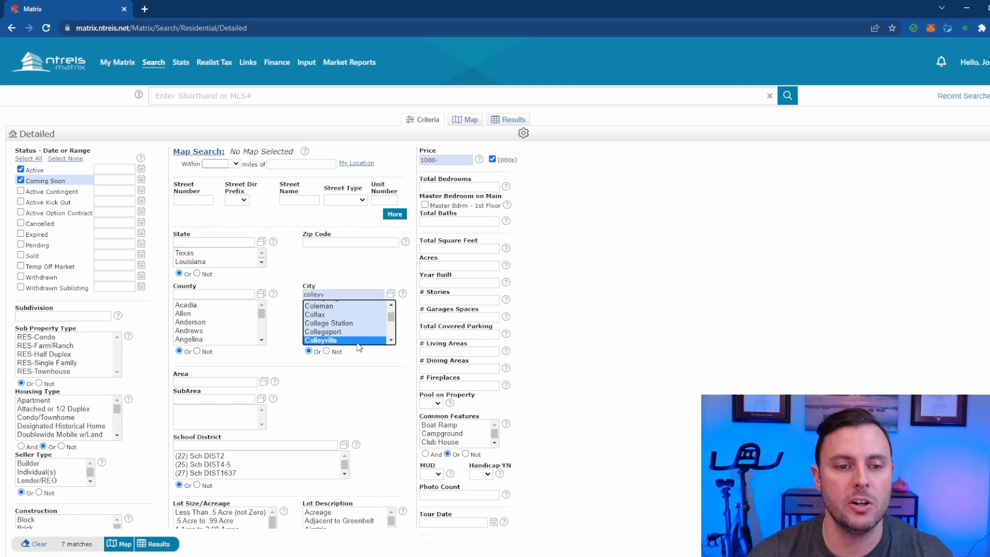
pyautogui.moveTo(510, 229)
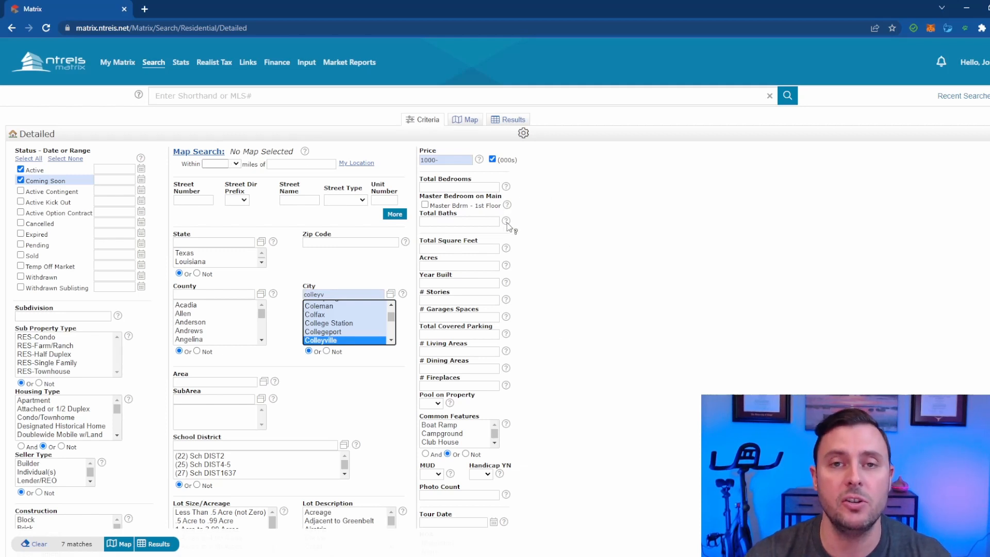
pyautogui.moveTo(464, 270)
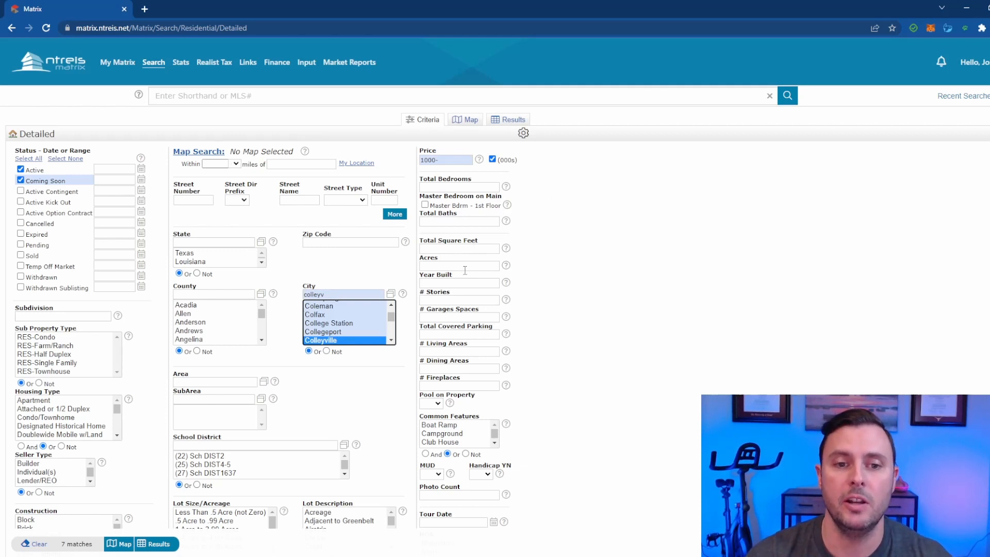
pyautogui.moveTo(492, 319)
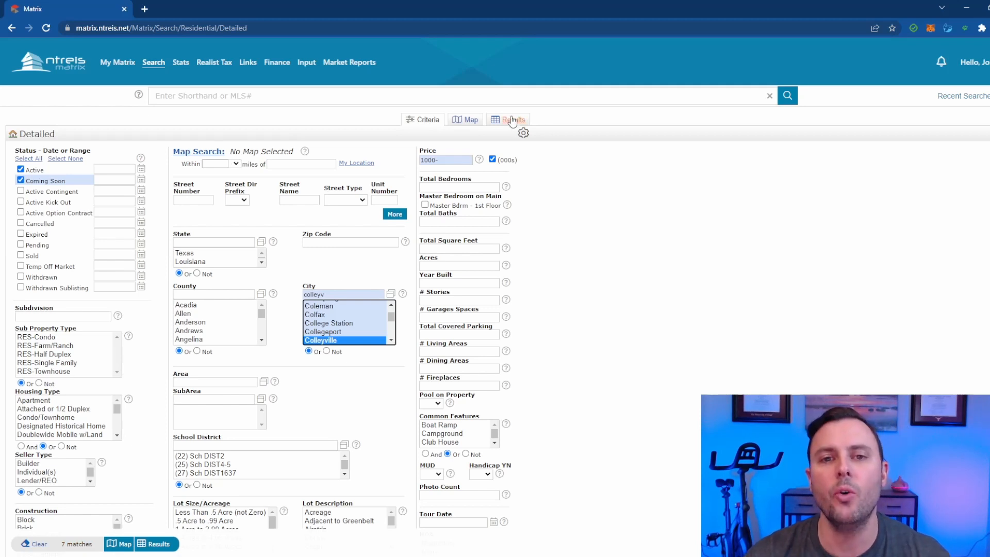
# Show the 7 matching listings and start a new auto email from them.
pyautogui.click(512, 119)
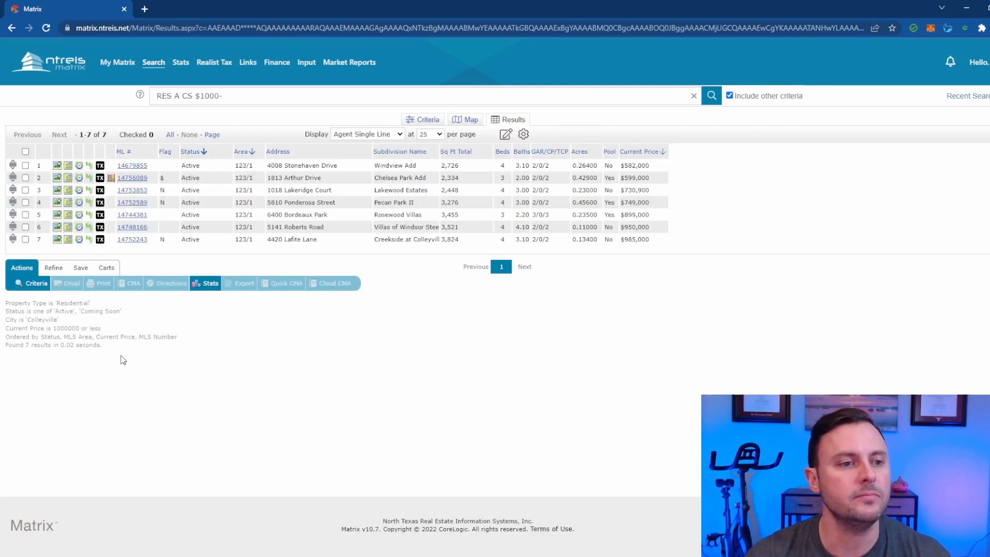
pyautogui.click(80, 268)
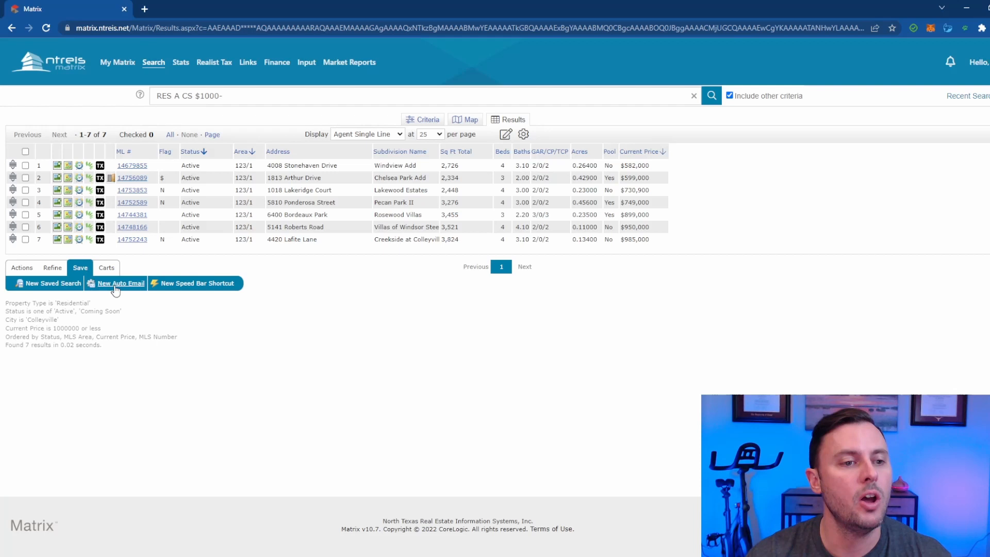
pyautogui.click(120, 283)
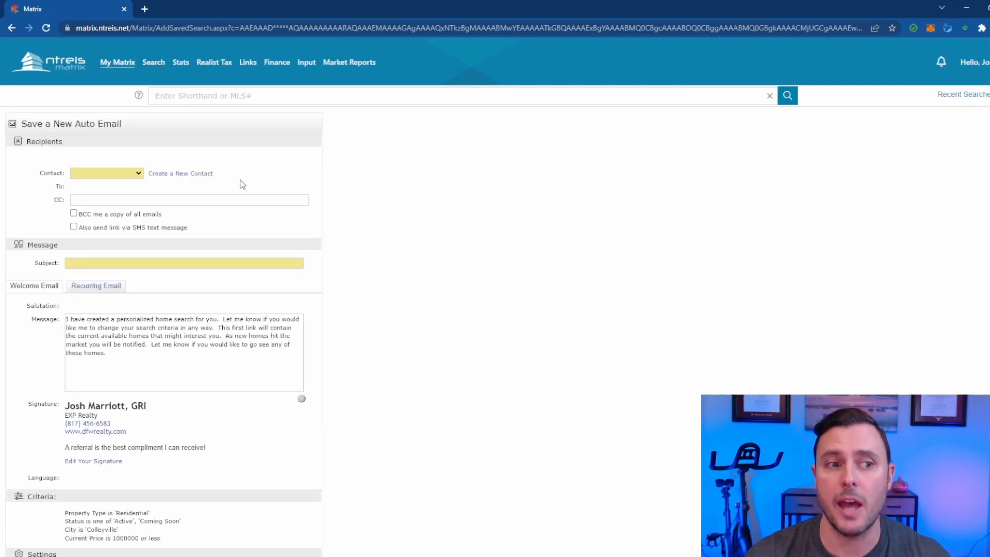
# Create and save a new contact named Bob Smith as the recipient.
pyautogui.click(180, 174)
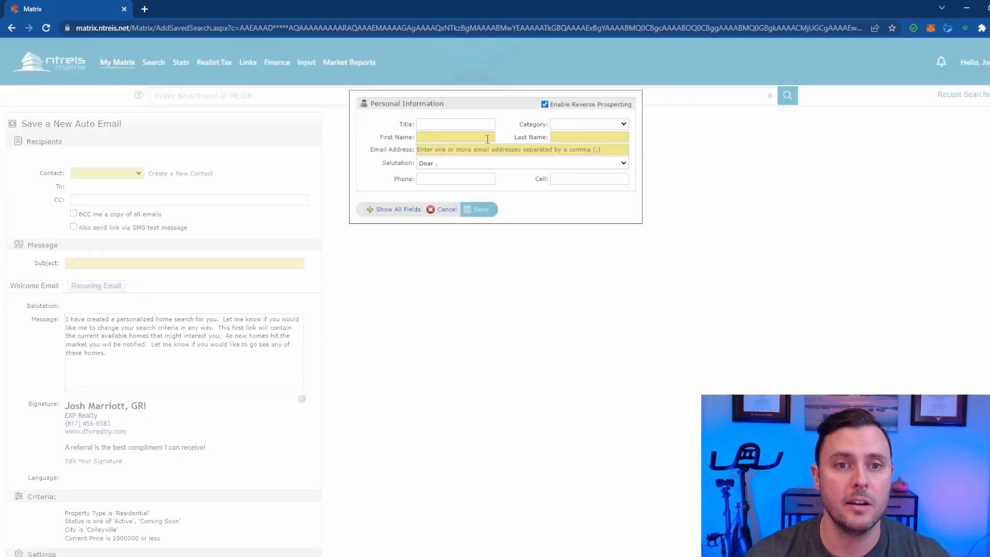
pyautogui.write('Bob')
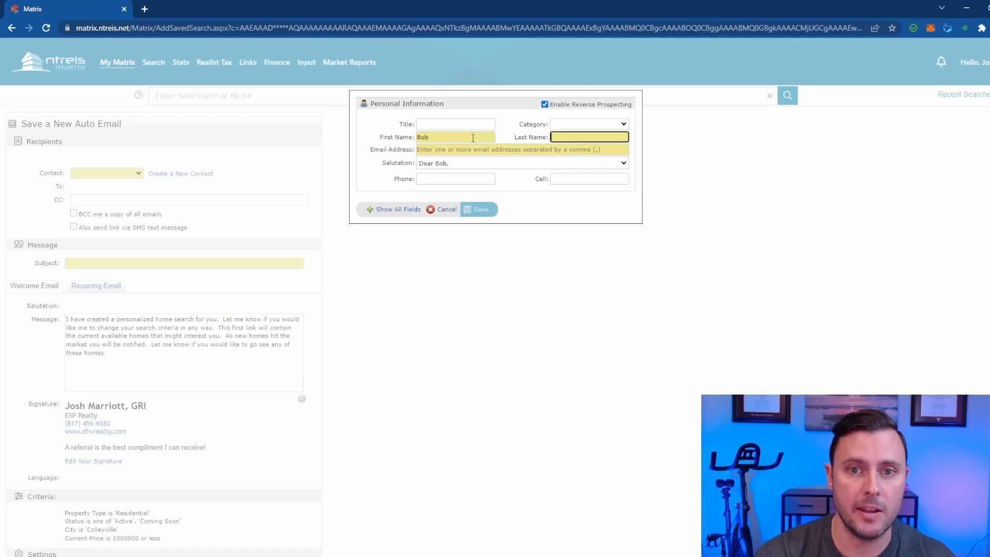
pyautogui.write('Smith')
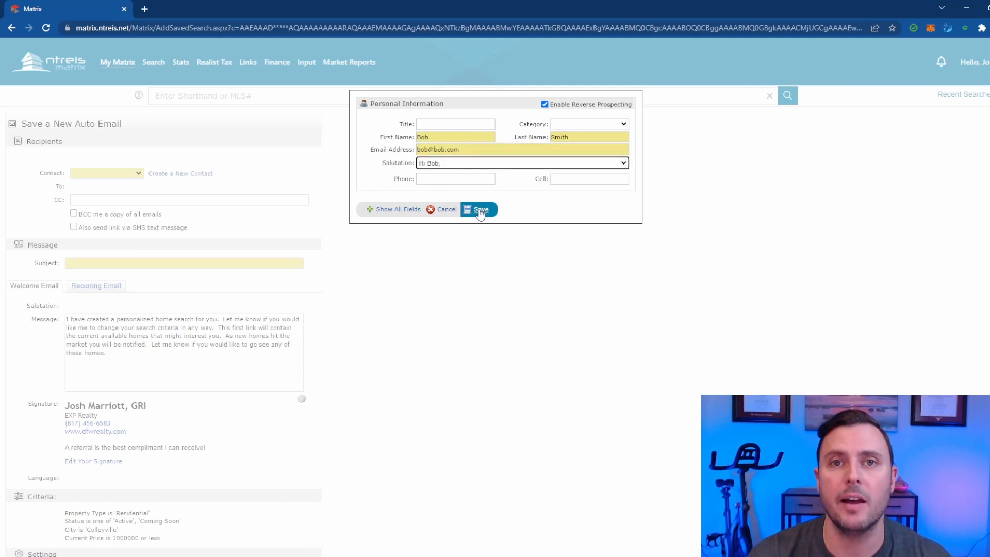
pyautogui.click(478, 209)
pyautogui.write('Home')
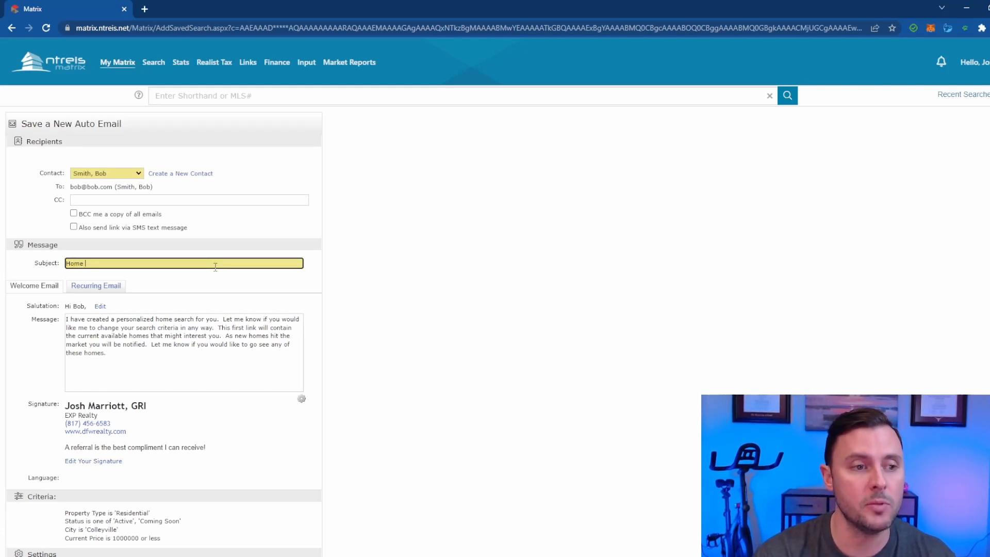
# Enter the subject 'Home Search Colleyville Under $1M' and select the welcome message text.
pyautogui.write('Search')
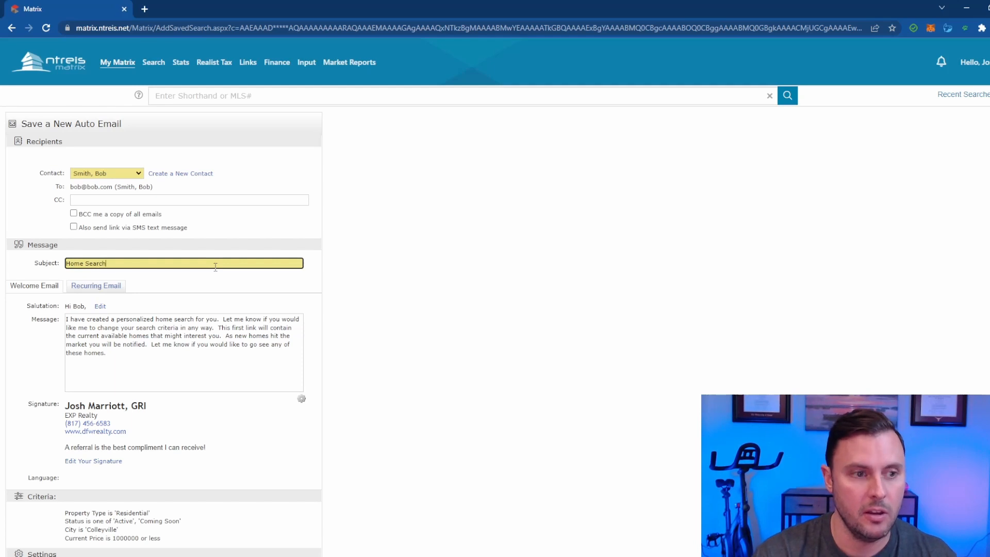
pyautogui.write('Colle')
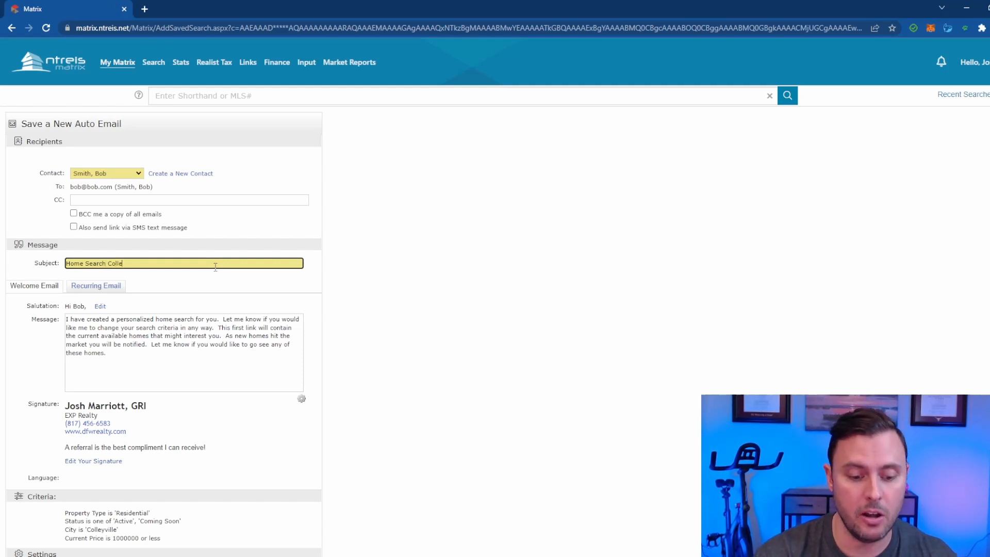
pyautogui.write('yville Under $1M')
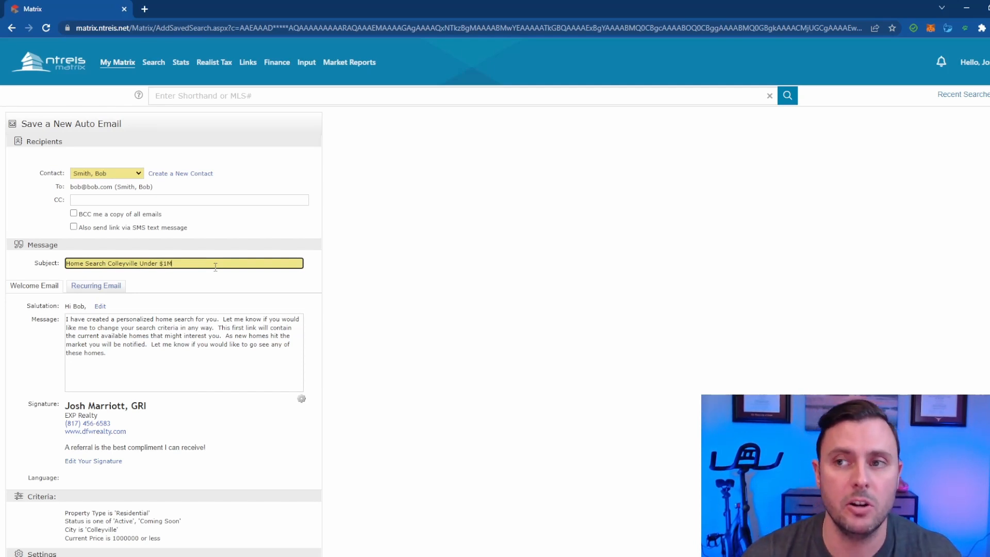
pyautogui.tripleClick(184, 335)
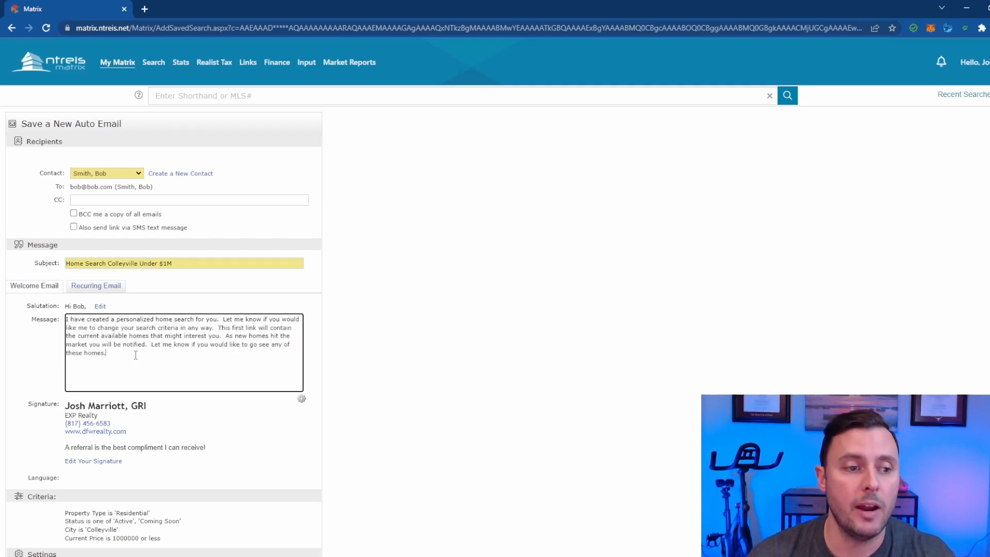
pyautogui.moveTo(954, 71)
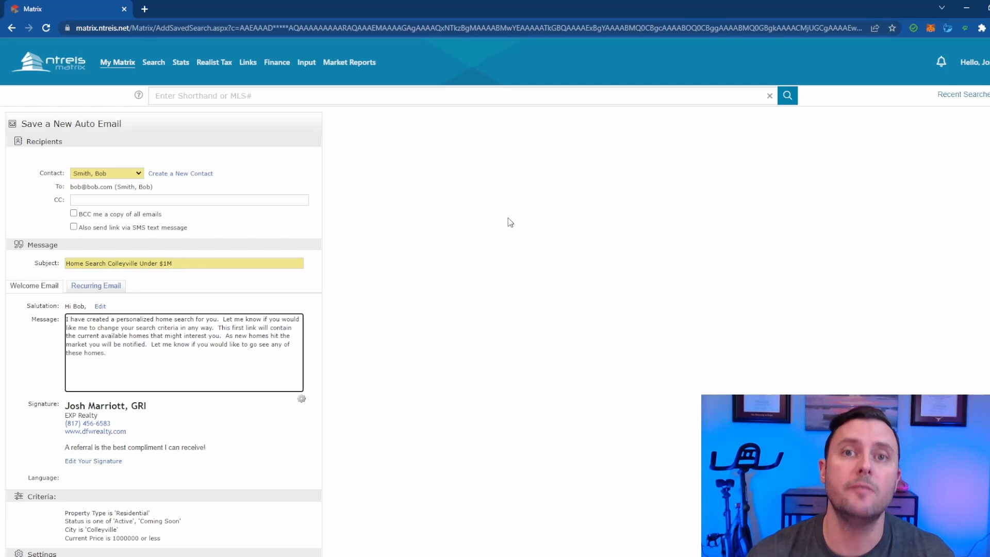
# Set the auto email schedule to ASAP in the Schedule section.
pyautogui.scroll(-3)
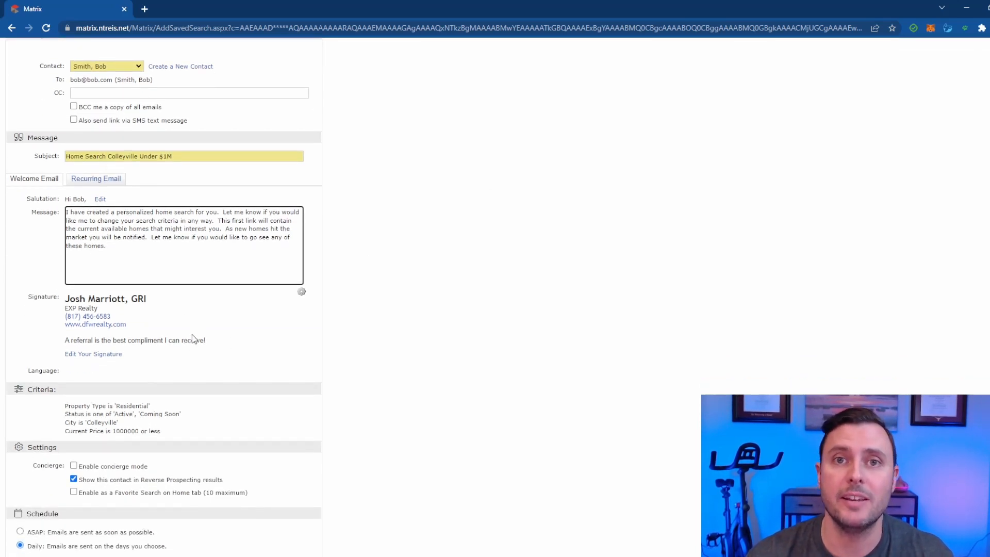
pyautogui.scroll(3)
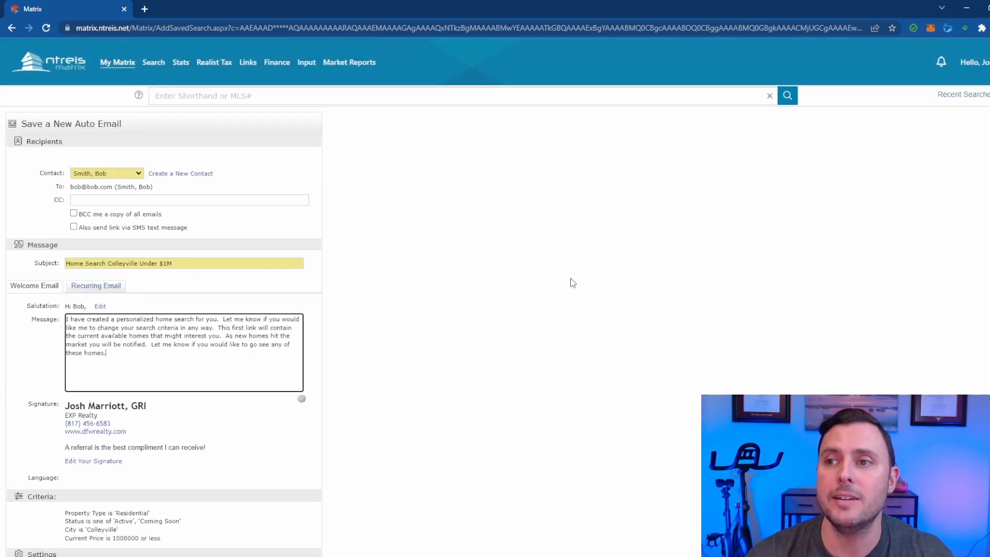
pyautogui.scroll(-3)
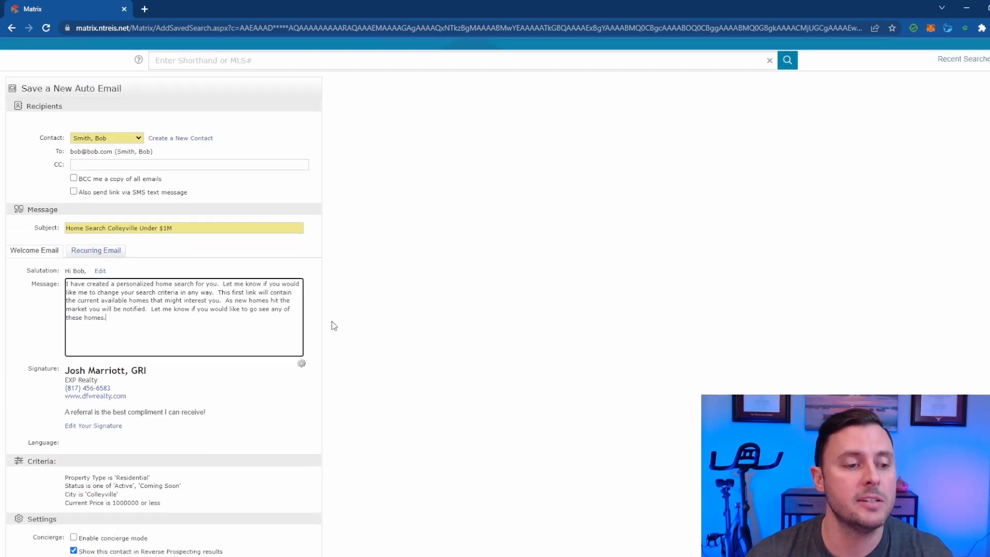
pyautogui.scroll(-3)
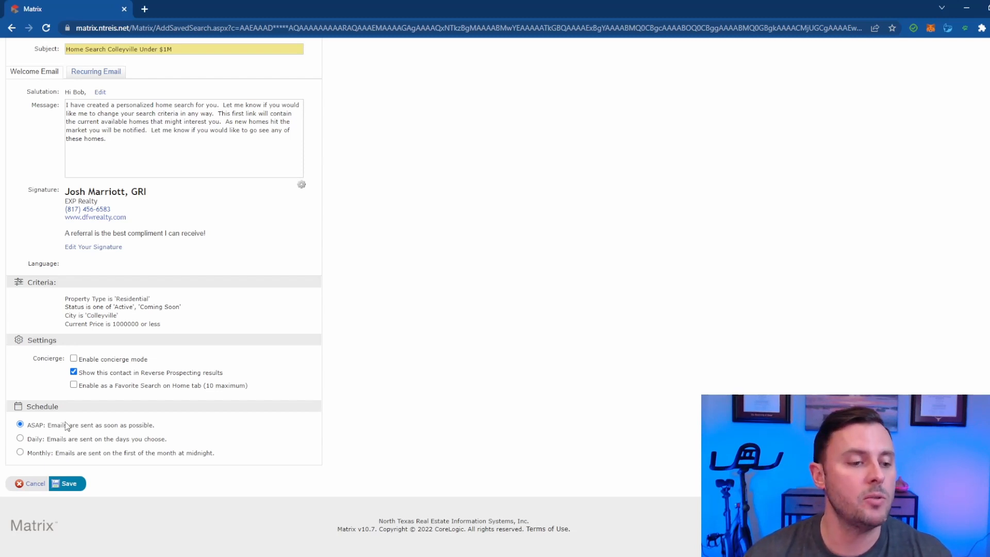
pyautogui.moveTo(501, 324)
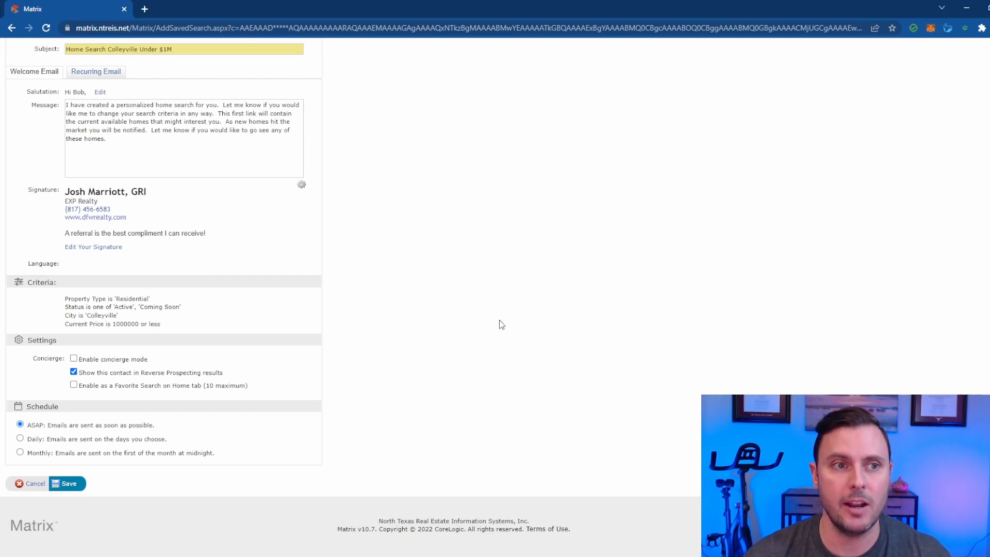
pyautogui.scroll(3)
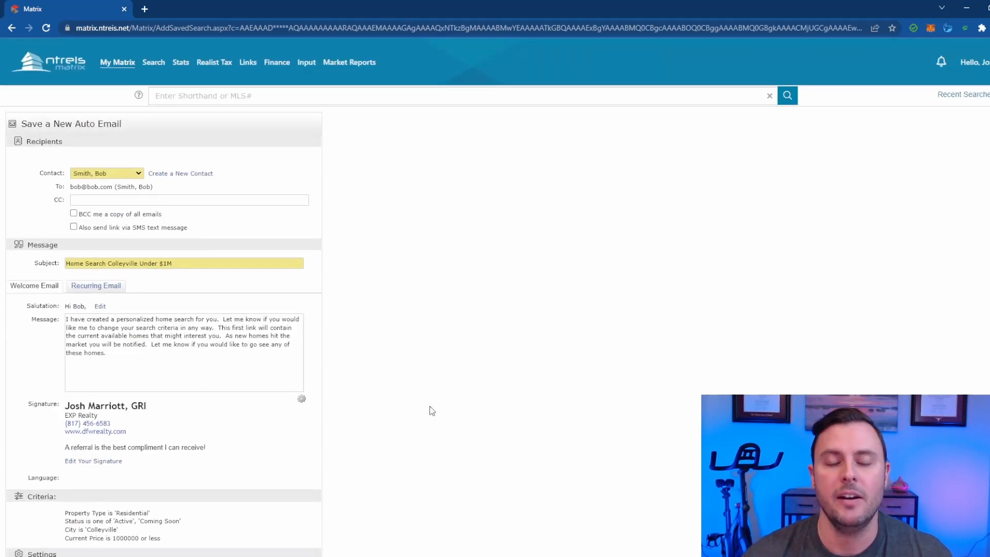